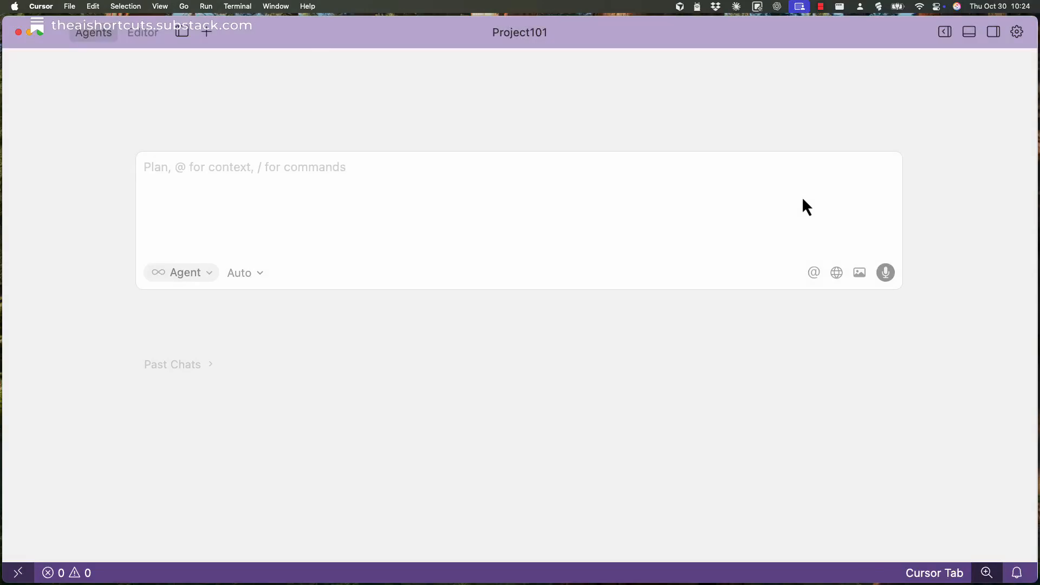
mouse_move(787, 116)
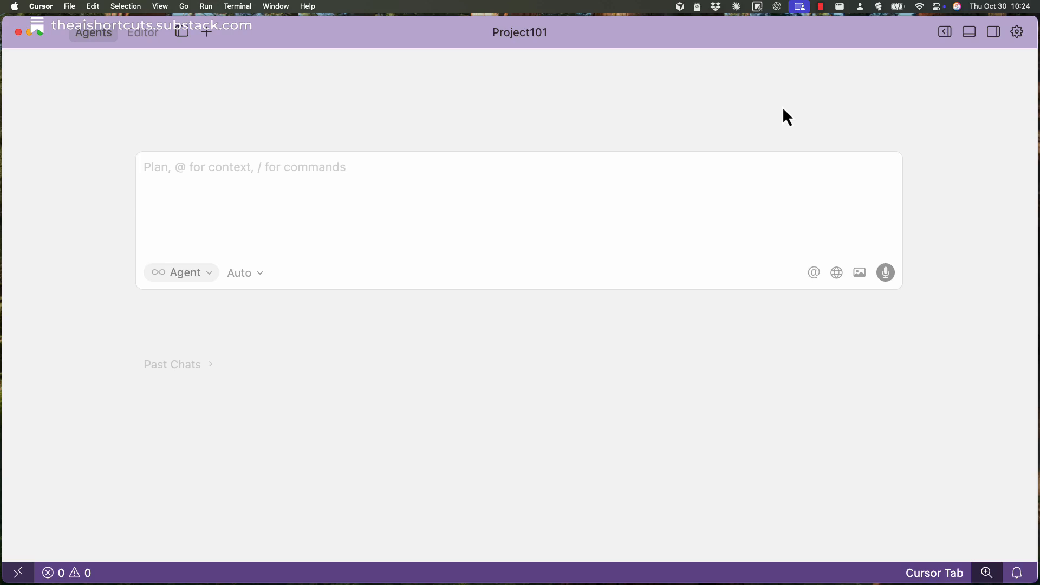
mouse_move(606, 51)
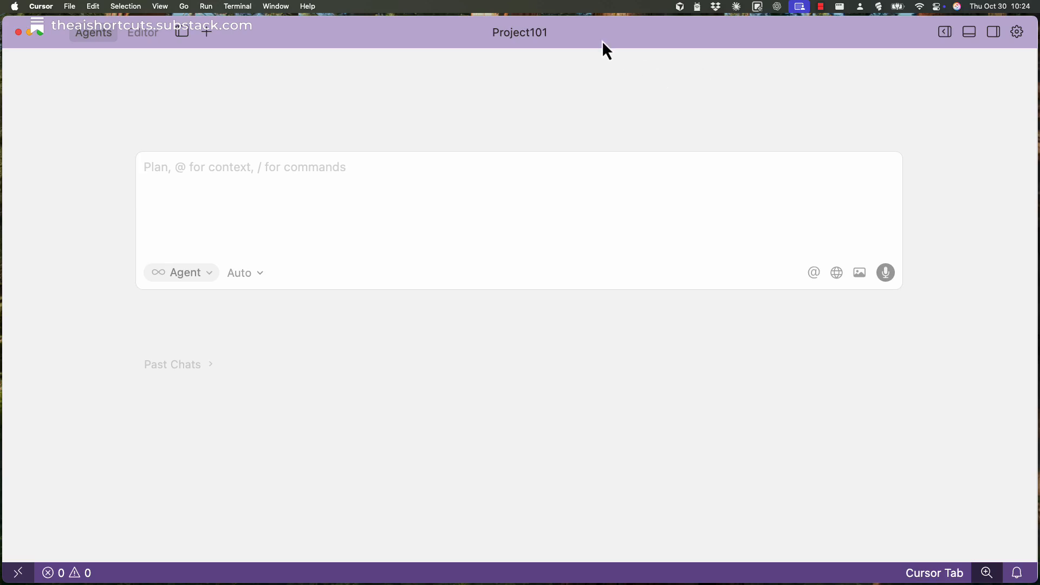
mouse_move(444, 64)
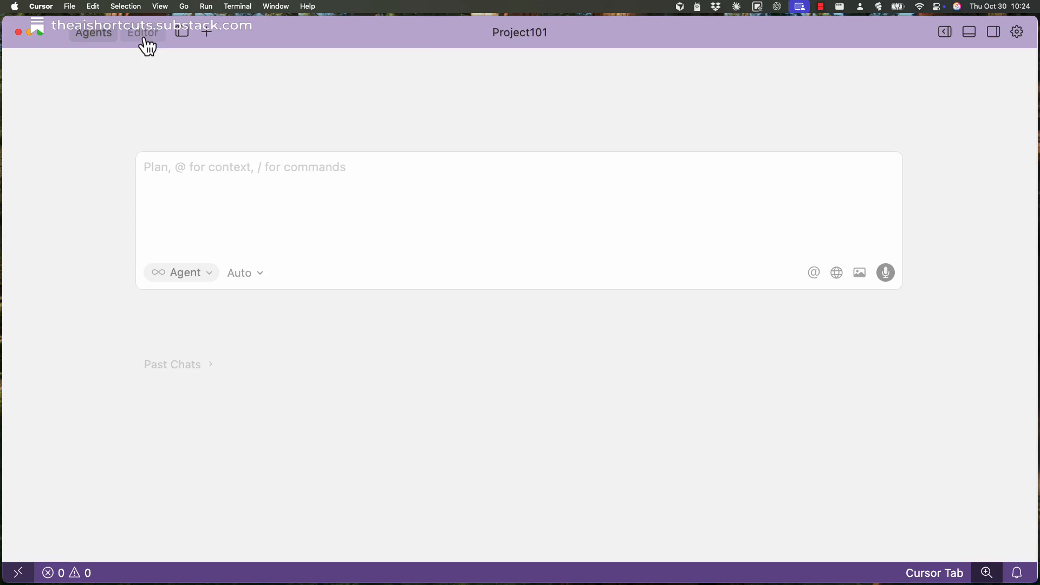
In the Editor view, view main.py and start a new terminal, then switch back to Agents.
click(142, 32)
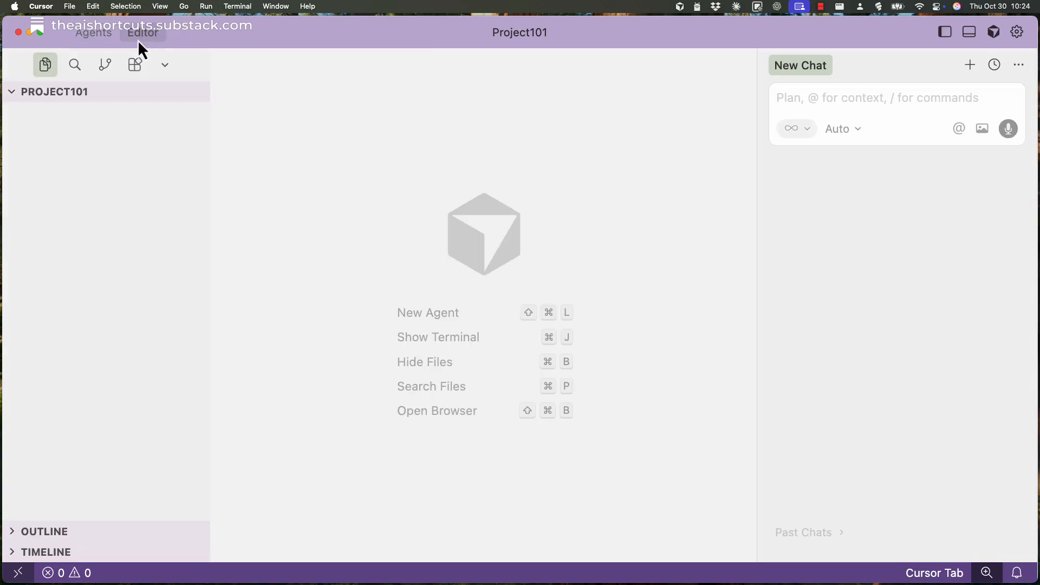
mouse_move(661, 90)
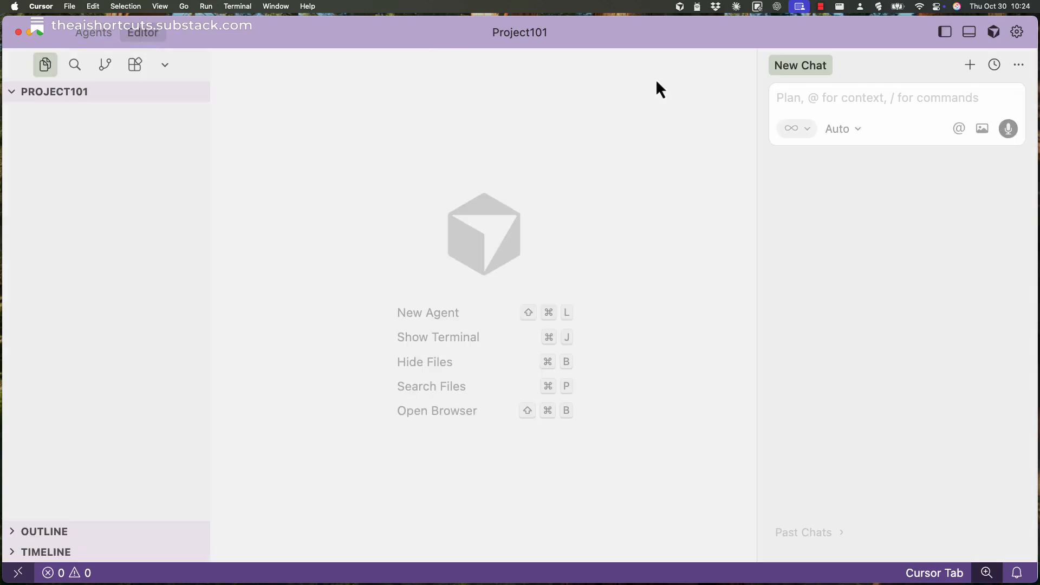
click(122, 91)
text(main.py)
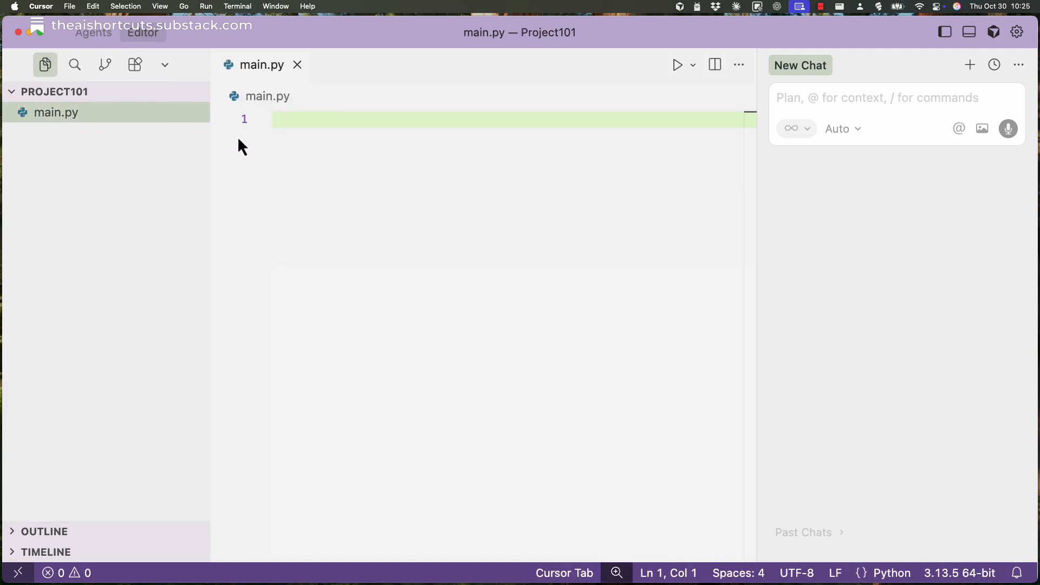
click(238, 6)
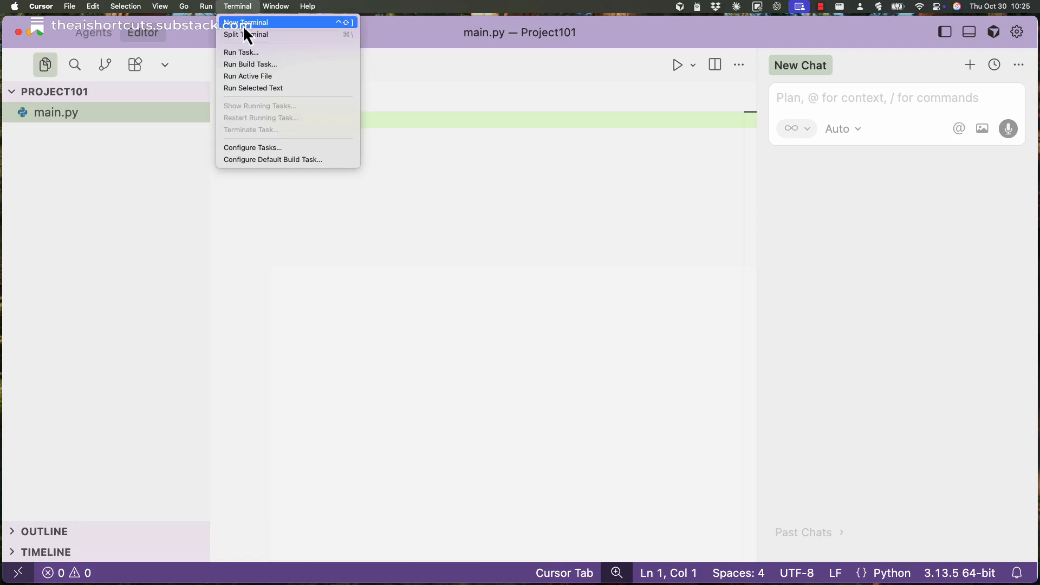
click(246, 22)
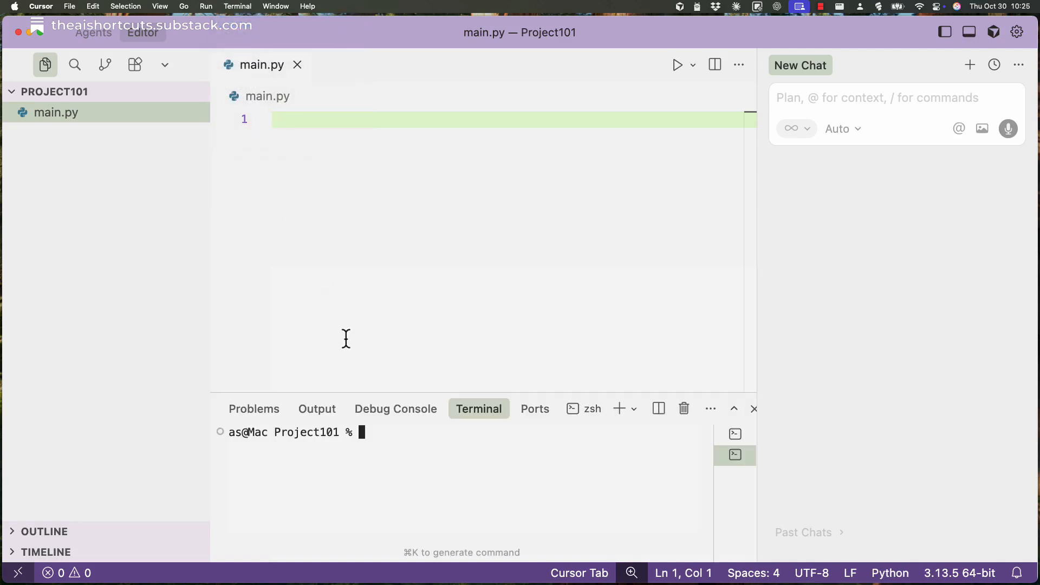
mouse_move(316, 408)
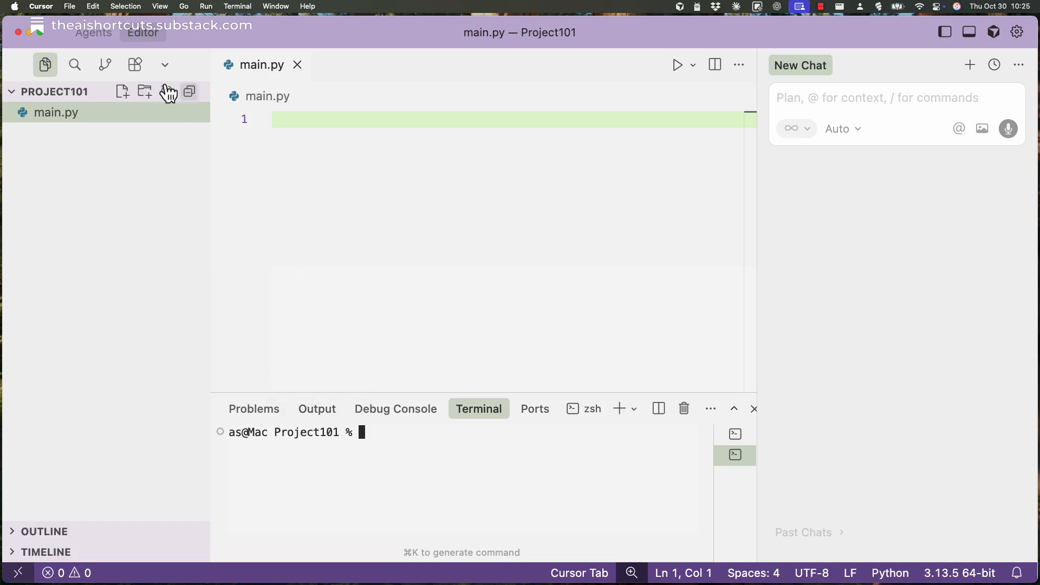
click(93, 33)
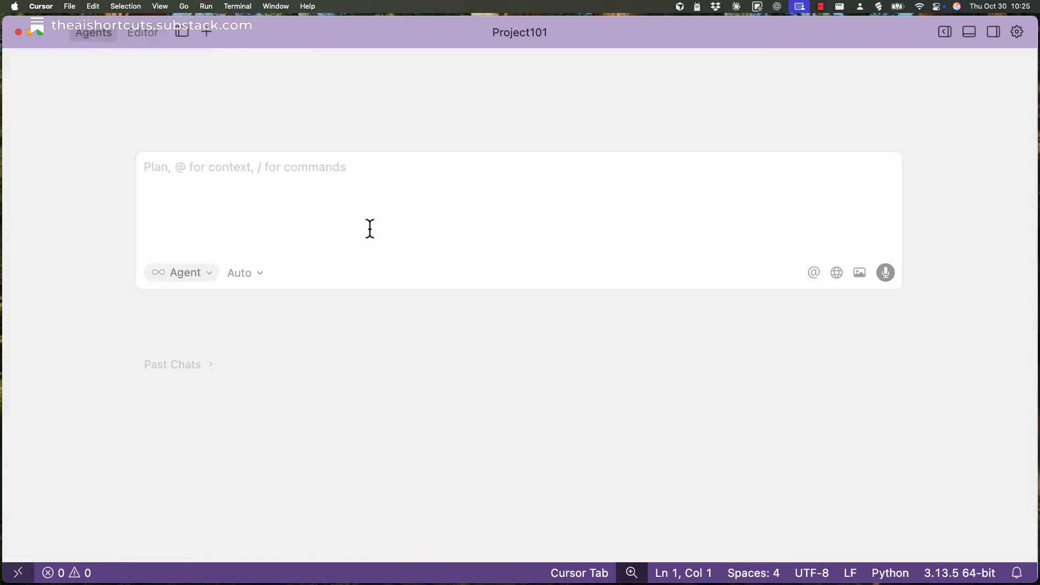